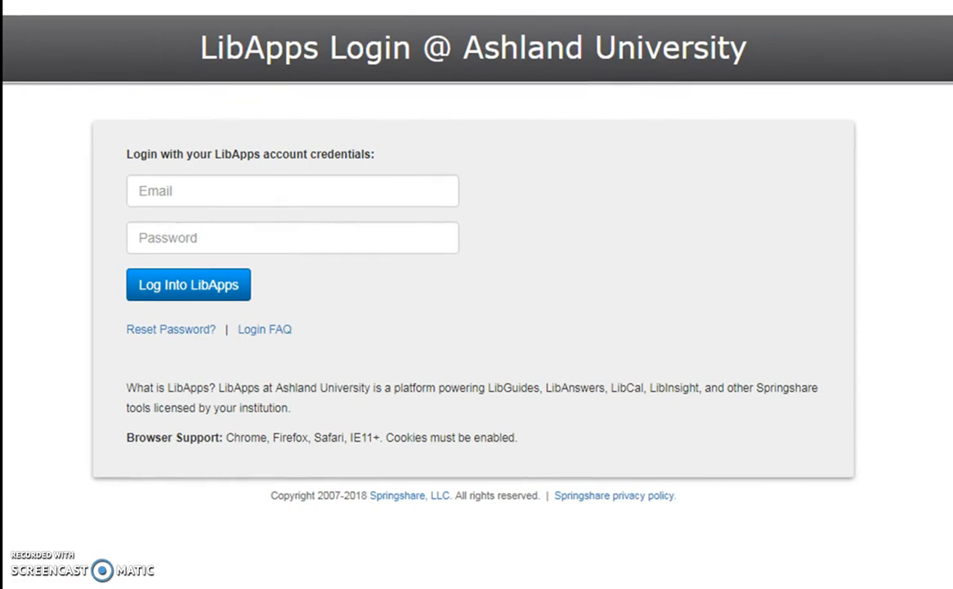
{"action": "left_click", "coordinate": [291, 190]}
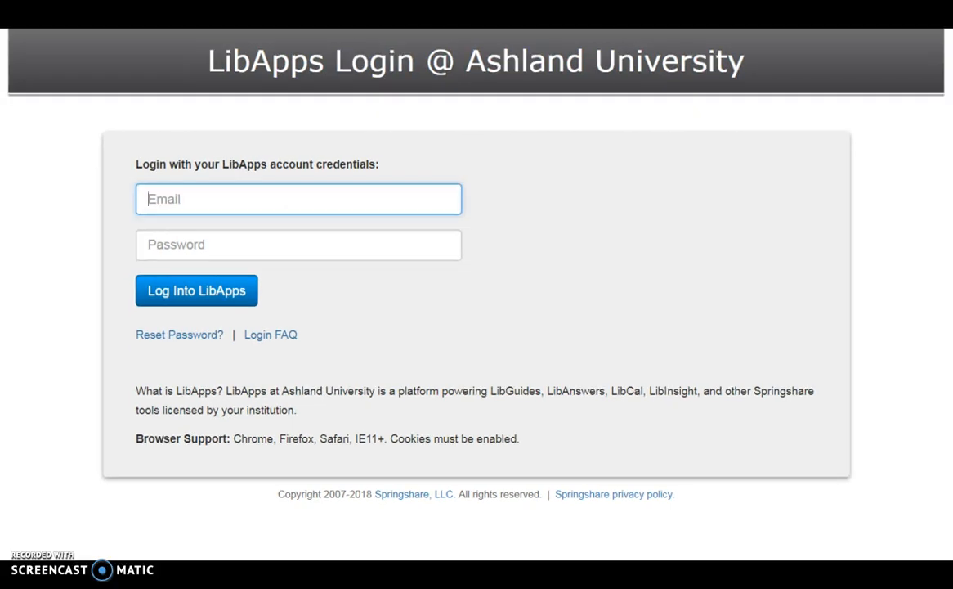
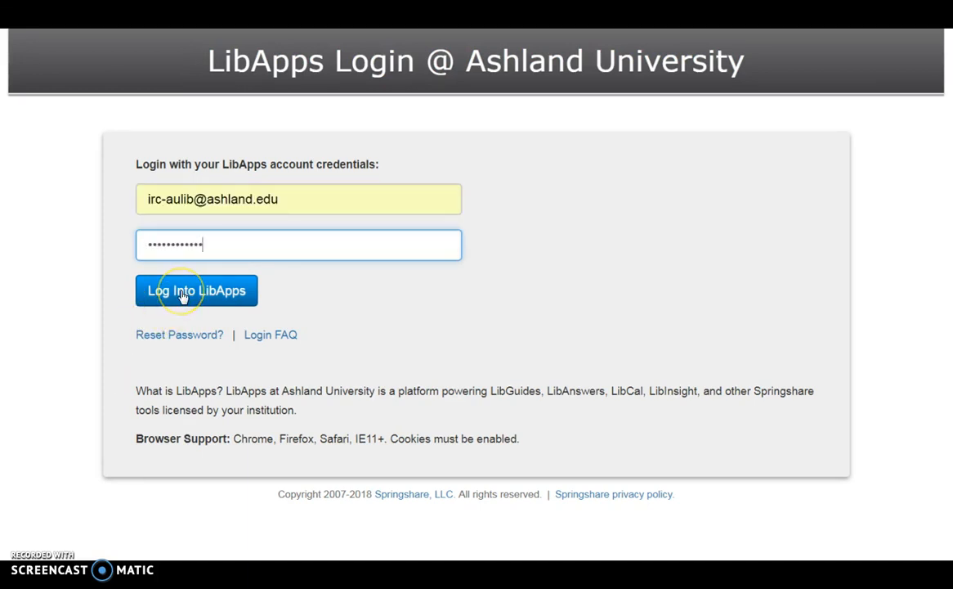
{"action": "left_click", "coordinate": [196, 291]}
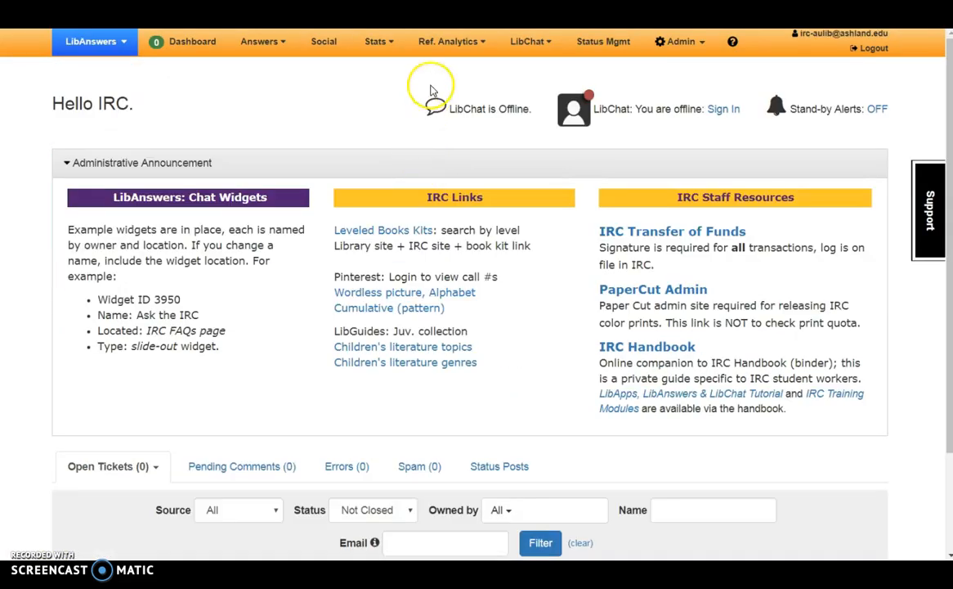
Step: Start a new transaction via Ref. Analytics > Add Transaction for the Instructional Resource Ctr. dataset
{"action": "left_click", "coordinate": [448, 41]}
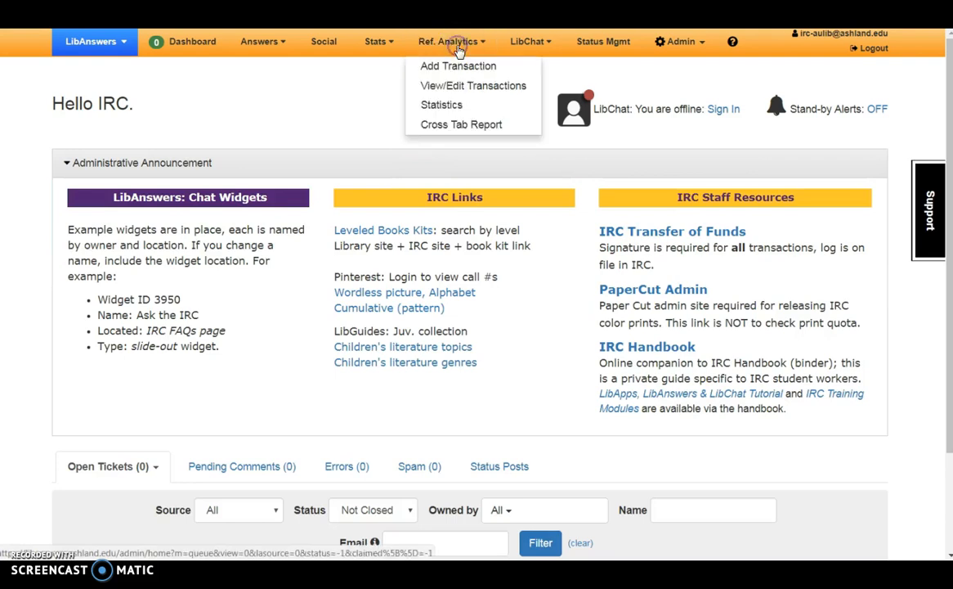
{"action": "left_click", "coordinate": [458, 66]}
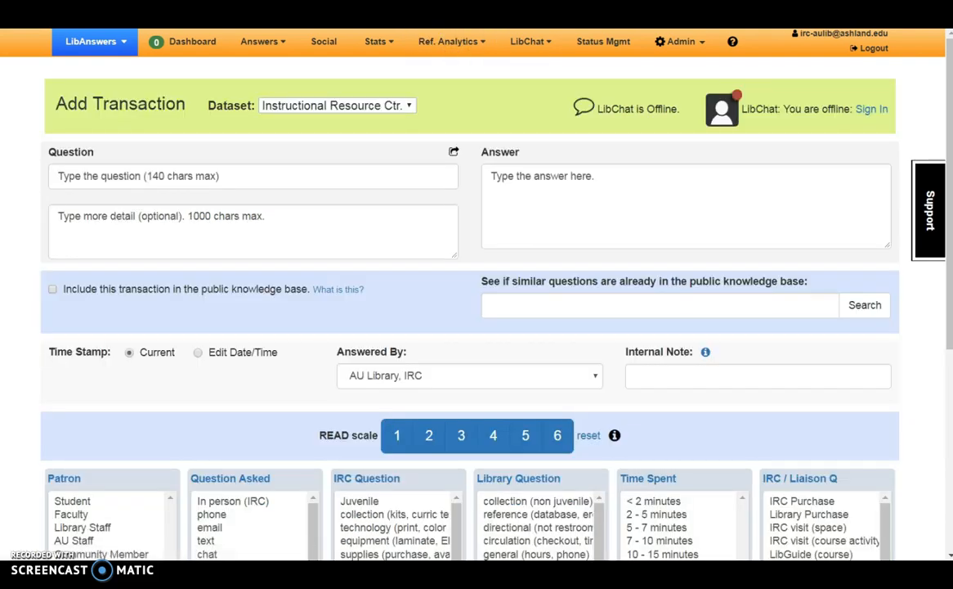
{"action": "mouse_move", "coordinate": [448, 108]}
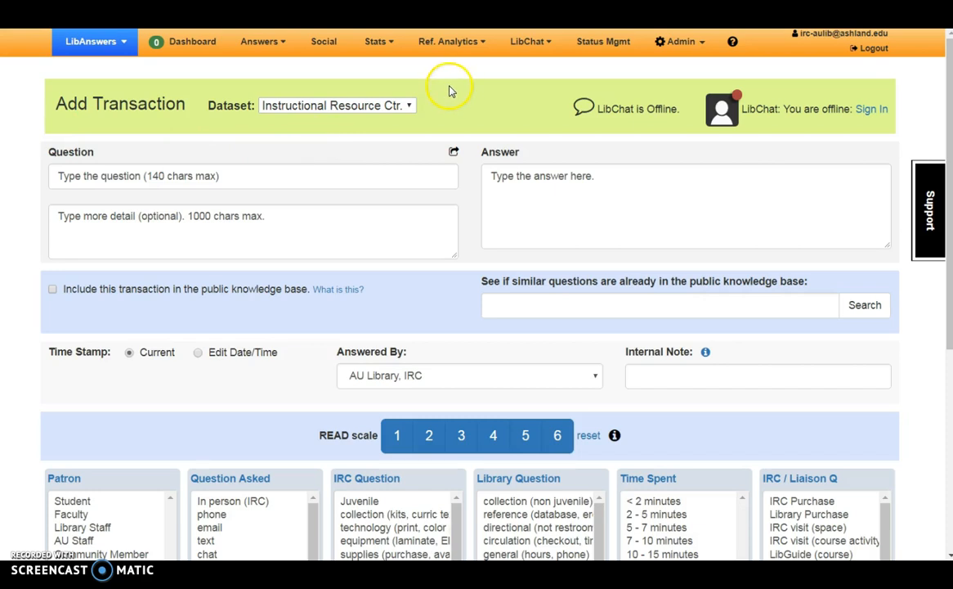
{"action": "left_click", "coordinate": [337, 104]}
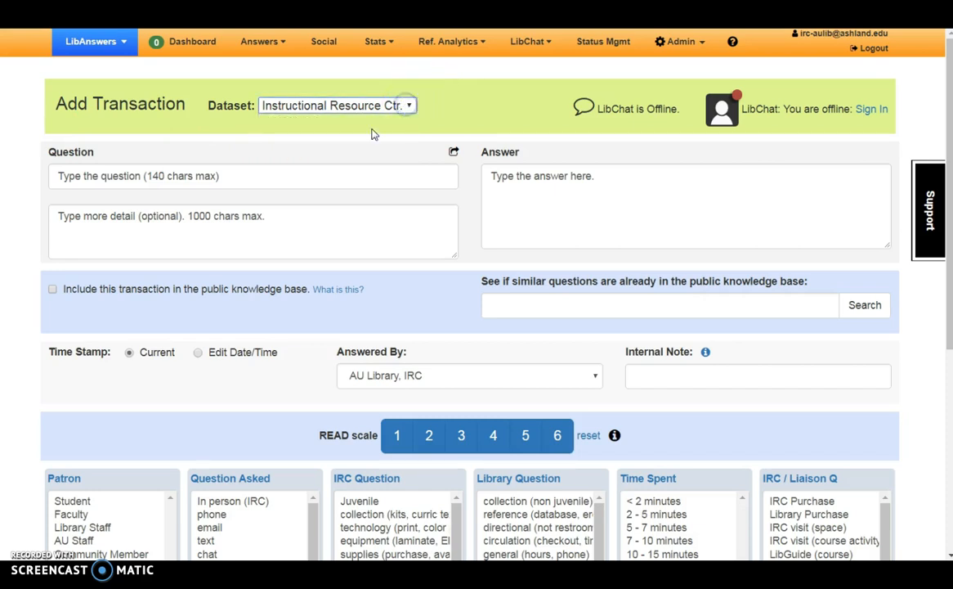
{"action": "scroll", "scroll_direction": "down", "scroll_amount": 3}
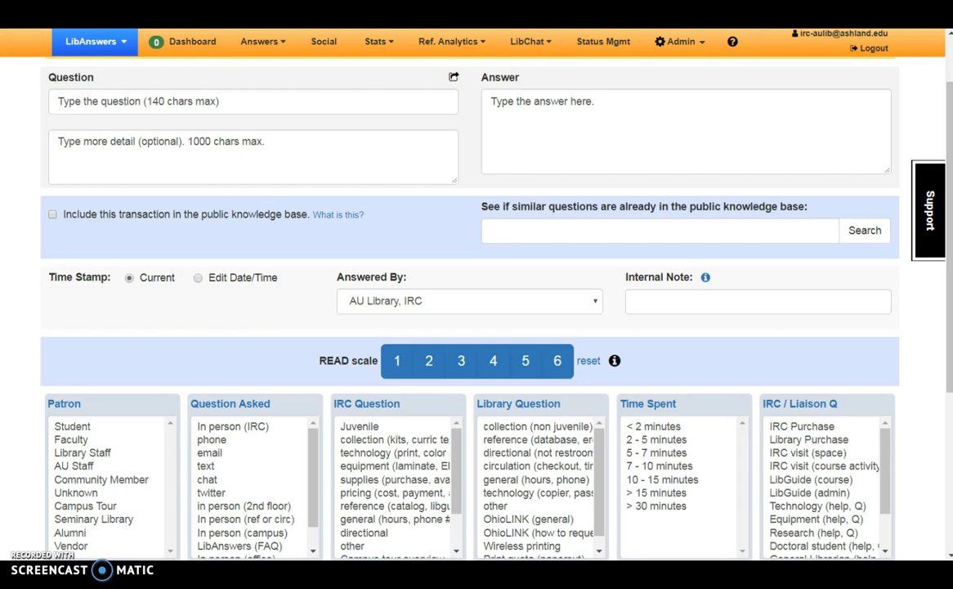
{"action": "mouse_move", "coordinate": [558, 141]}
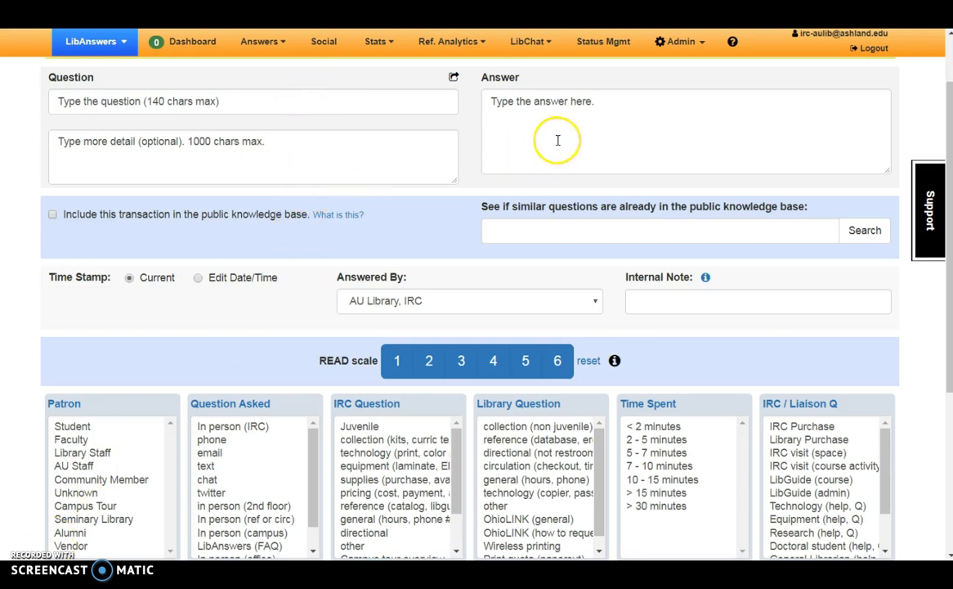
{"action": "mouse_move", "coordinate": [387, 124]}
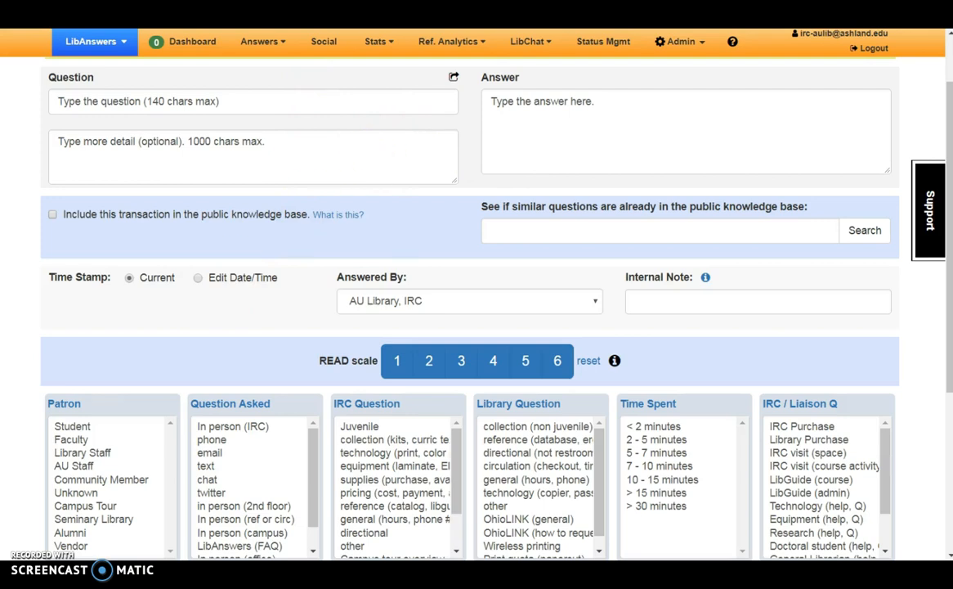
Step: Enter the dinosaur Ellison die question and the answer about checking the master list and showing the dies
{"action": "left_click", "coordinate": [237, 101]}
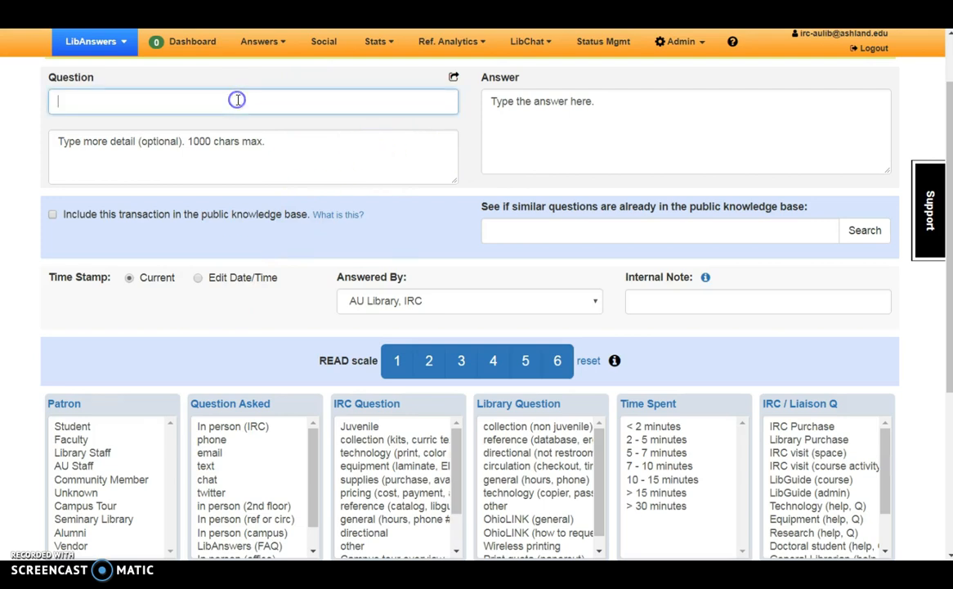
{"action": "mouse_move", "coordinate": [226, 154]}
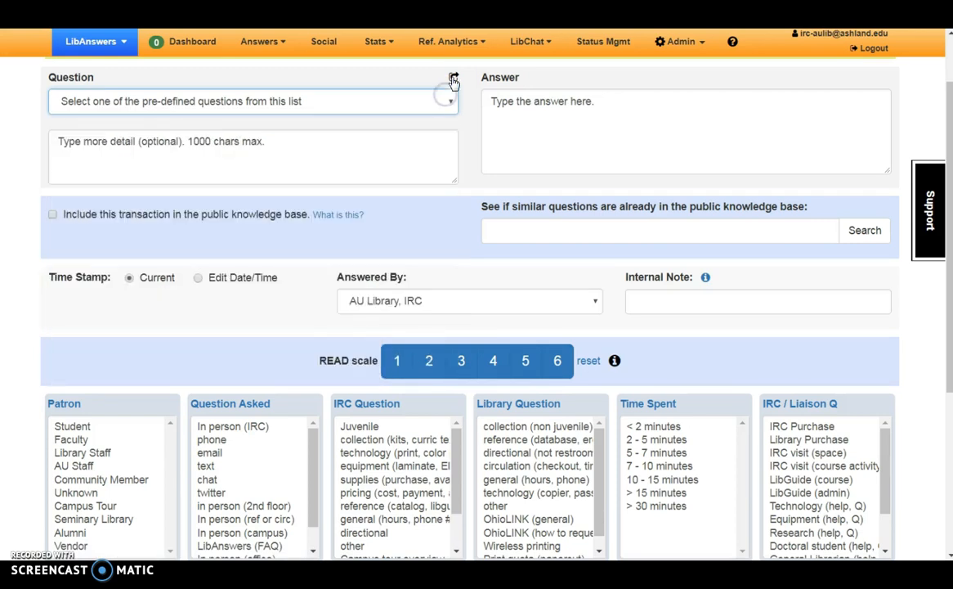
{"action": "left_click", "coordinate": [454, 77]}
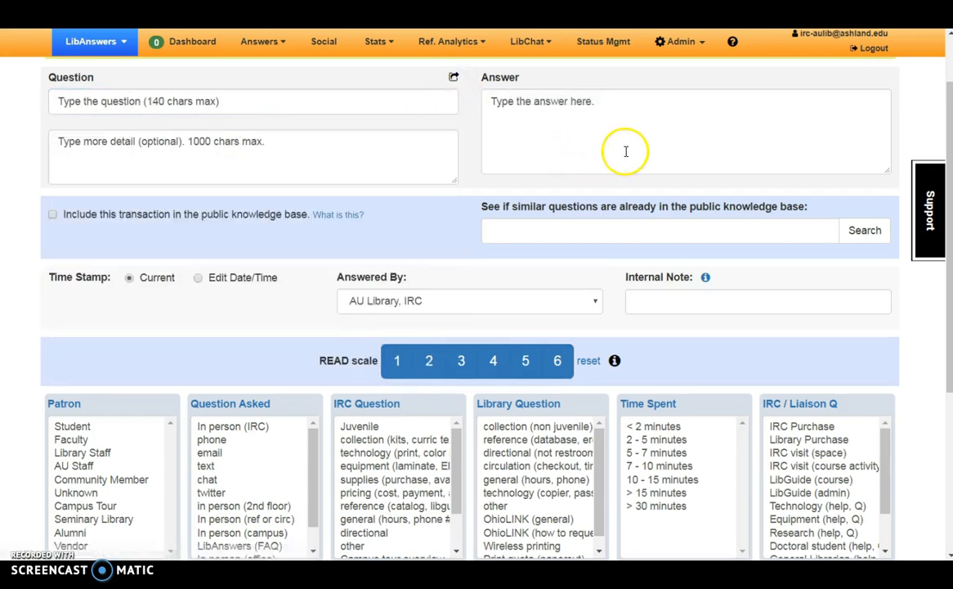
{"action": "left_click", "coordinate": [629, 151]}
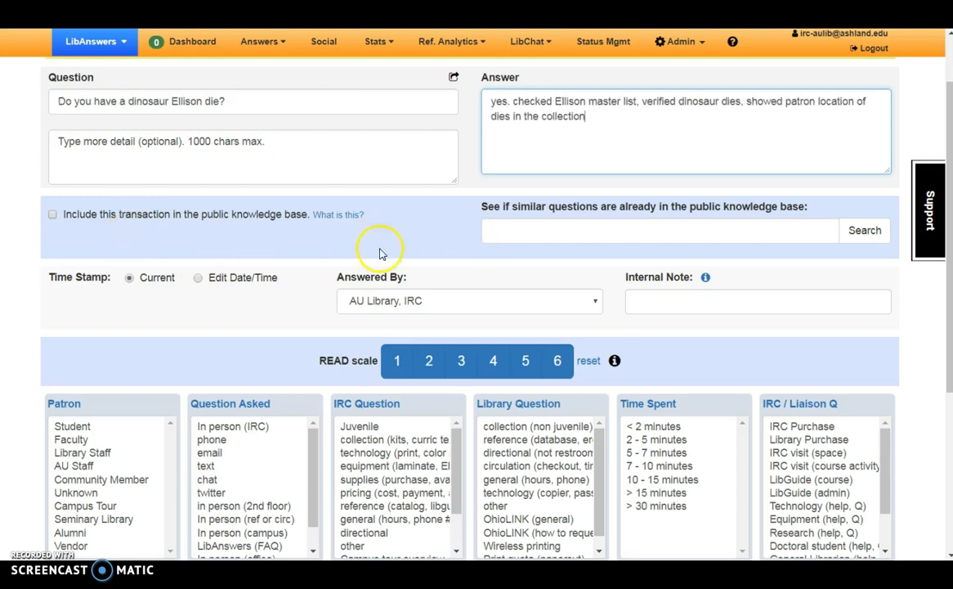
{"action": "mouse_move", "coordinate": [33, 307]}
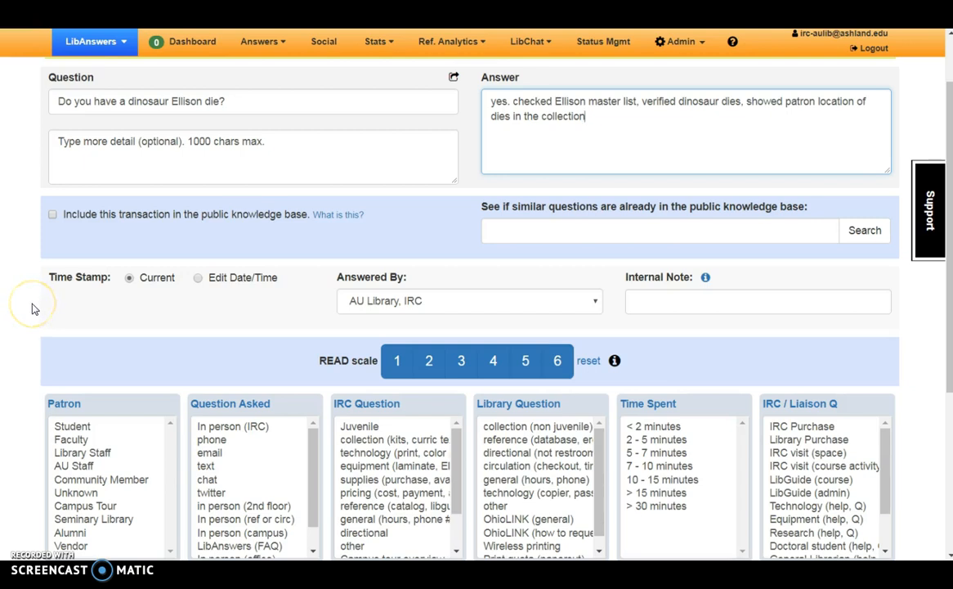
{"action": "mouse_move", "coordinate": [40, 304]}
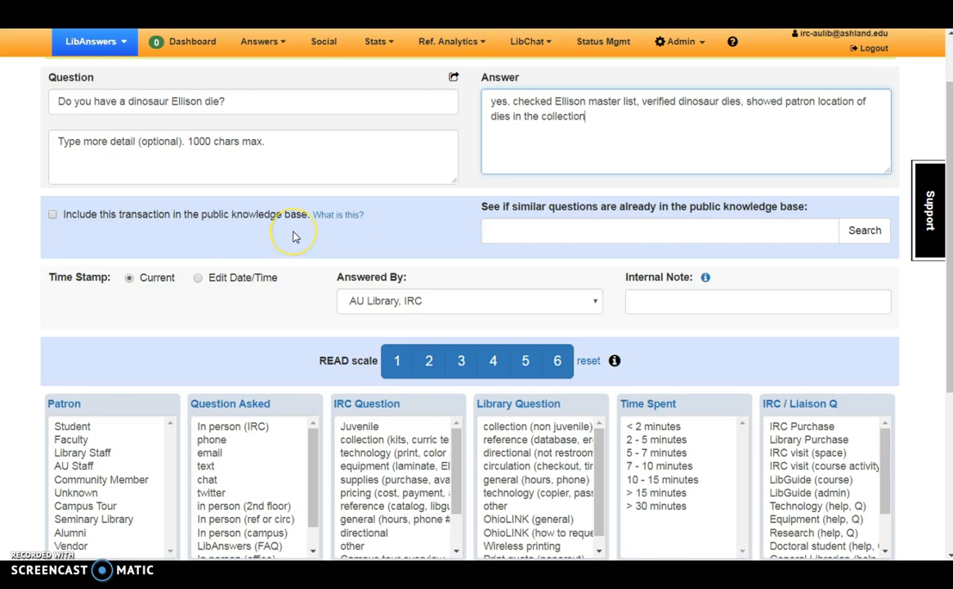
{"action": "mouse_move", "coordinate": [466, 235]}
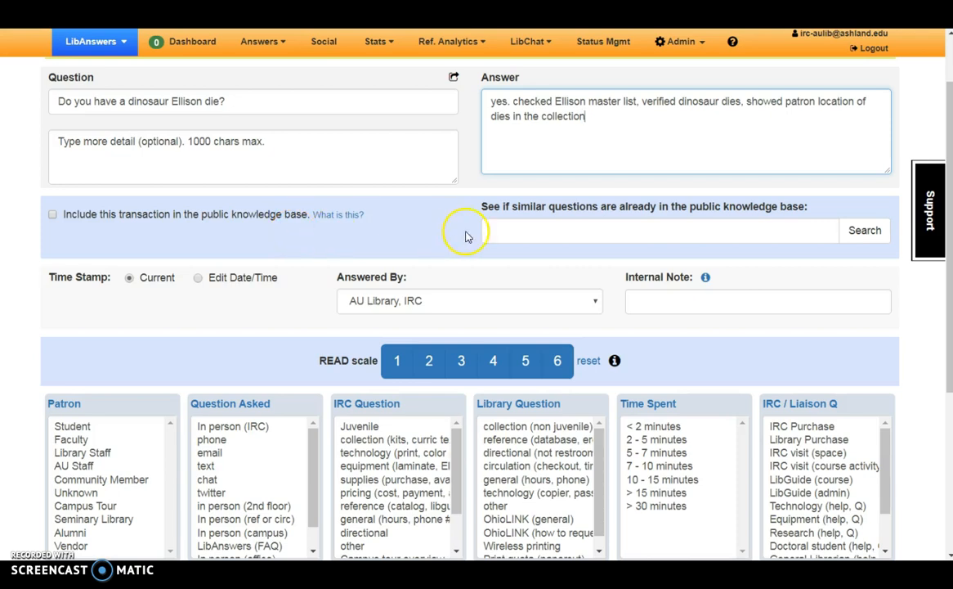
{"action": "mouse_move", "coordinate": [523, 255]}
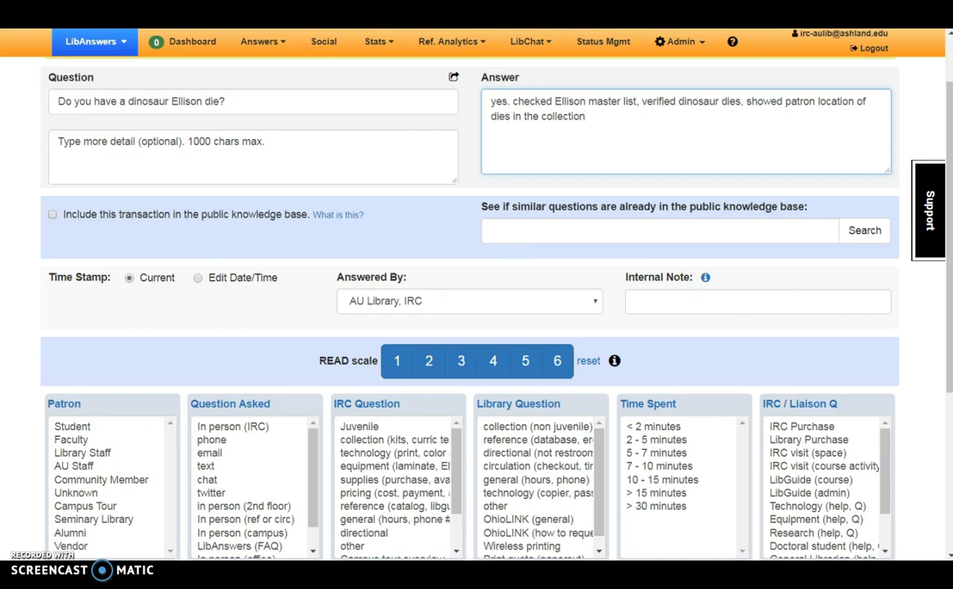
Step: Set the time stamp to edit date/time, leaving the date unchanged
{"action": "scroll", "scroll_direction": "down", "scroll_amount": 3}
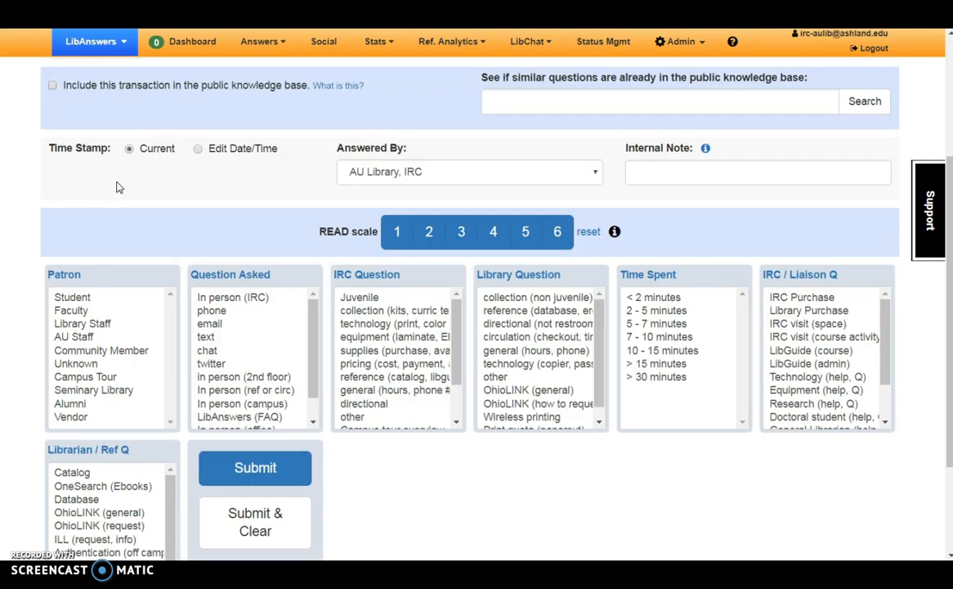
{"action": "left_click", "coordinate": [198, 147]}
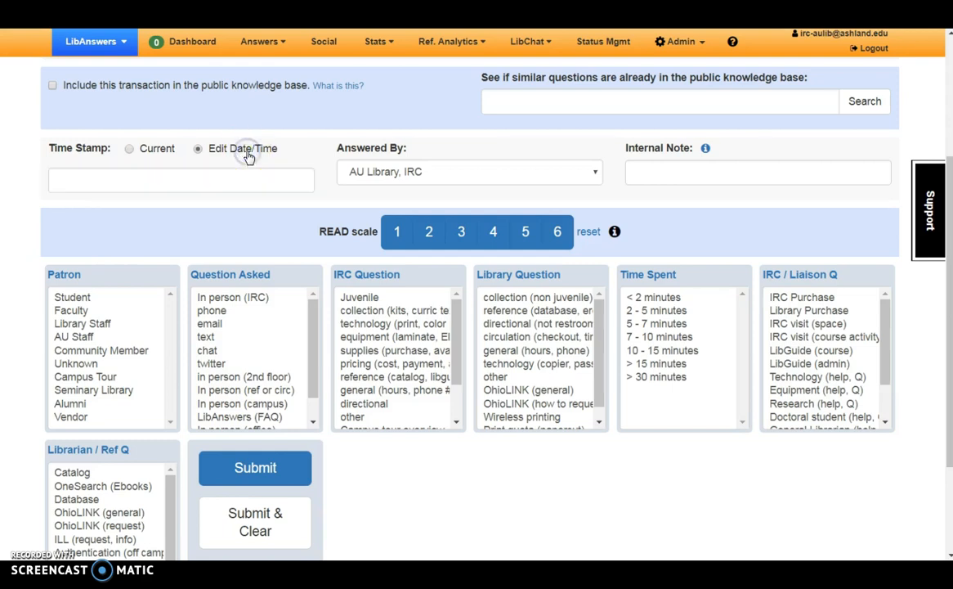
{"action": "left_click", "coordinate": [179, 179]}
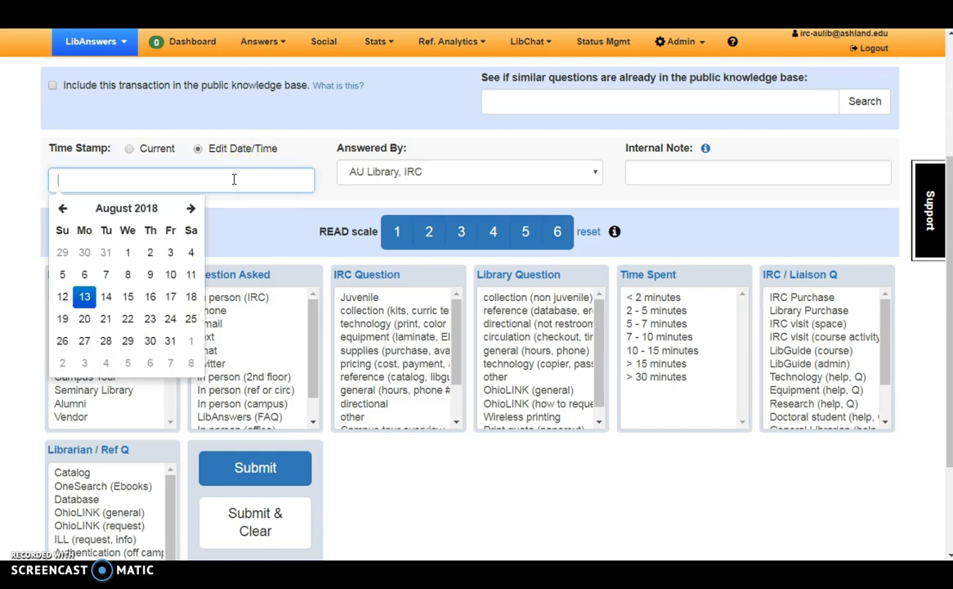
{"action": "left_click", "coordinate": [355, 199]}
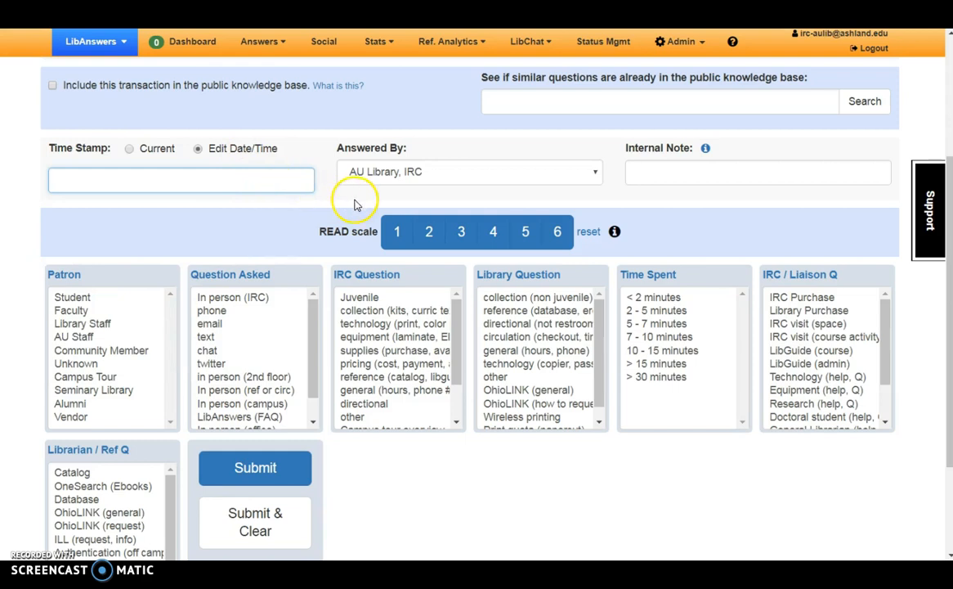
Step: Add the internal note 'Student Worker' and rate the question on the READ scale
{"action": "left_click", "coordinate": [180, 180]}
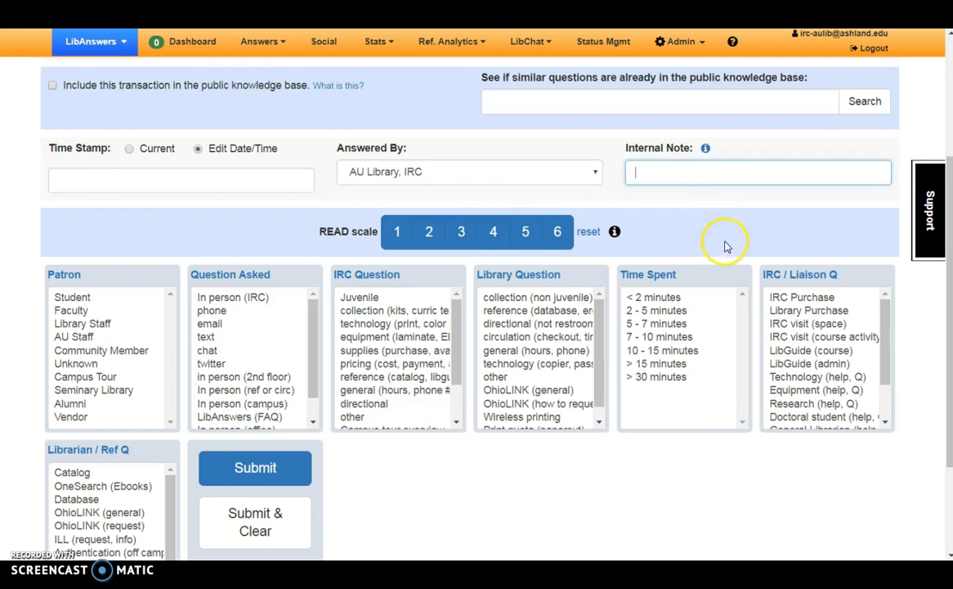
{"action": "mouse_move", "coordinate": [722, 206]}
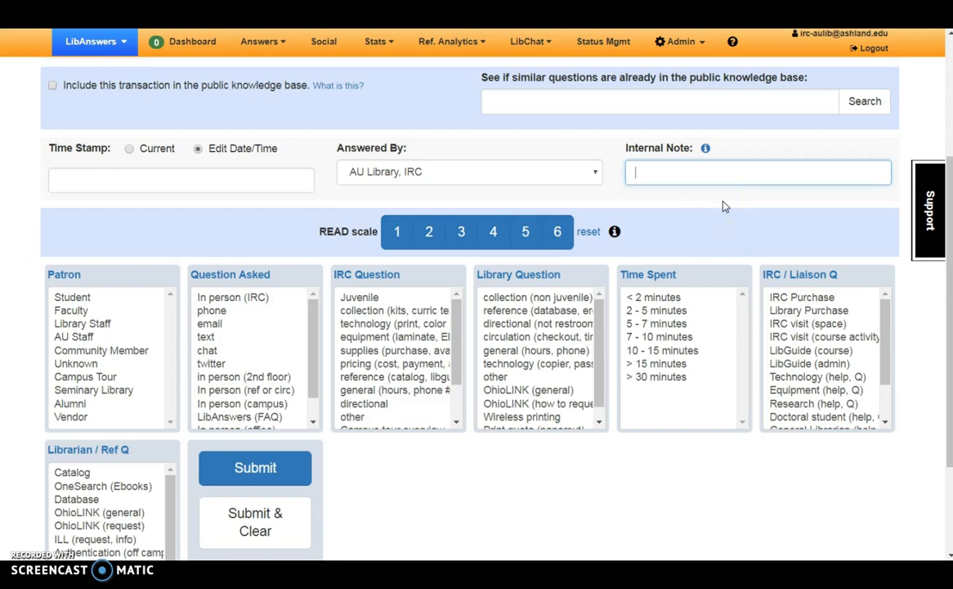
{"action": "left_click", "coordinate": [757, 172]}
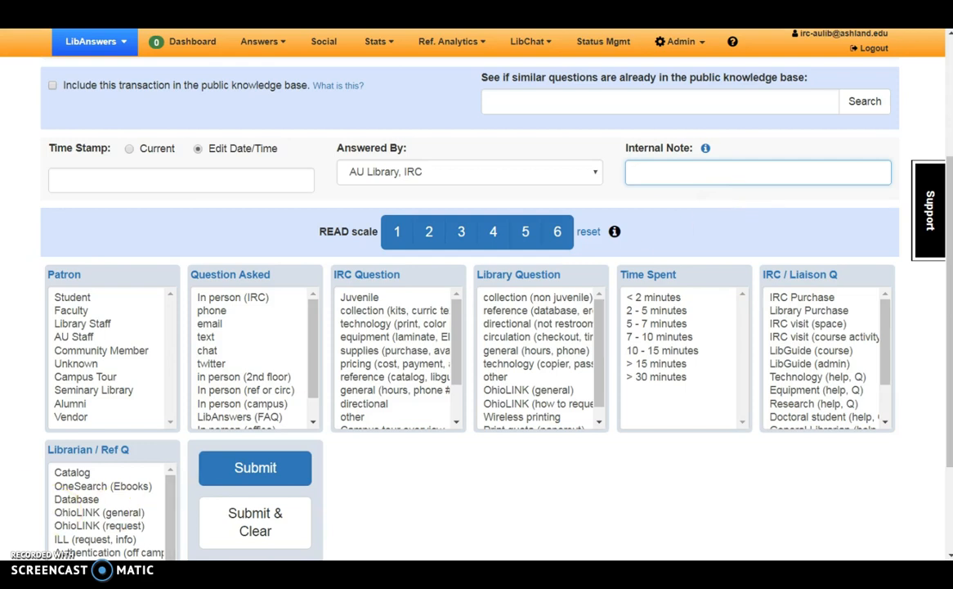
{"action": "type", "text": "Student Worker"}
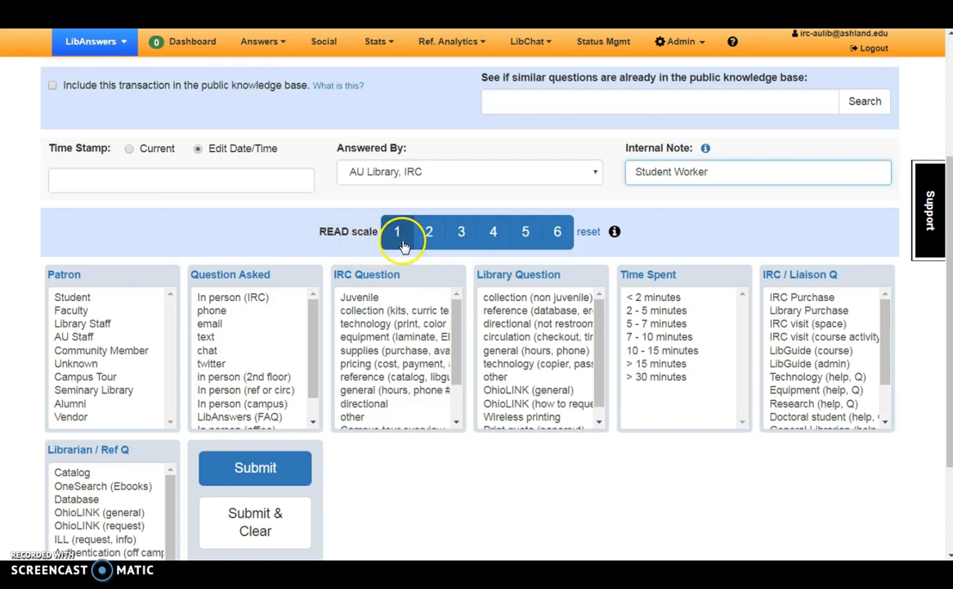
{"action": "left_click", "coordinate": [557, 232]}
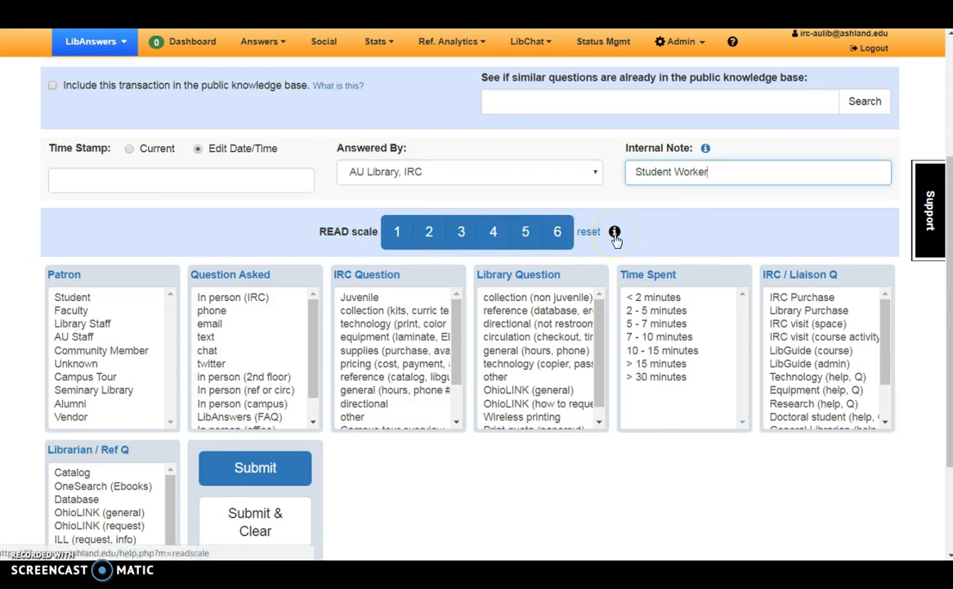
Step: Consult the READ scale explanation and leave the transaction rated 2
{"action": "left_click", "coordinate": [615, 232]}
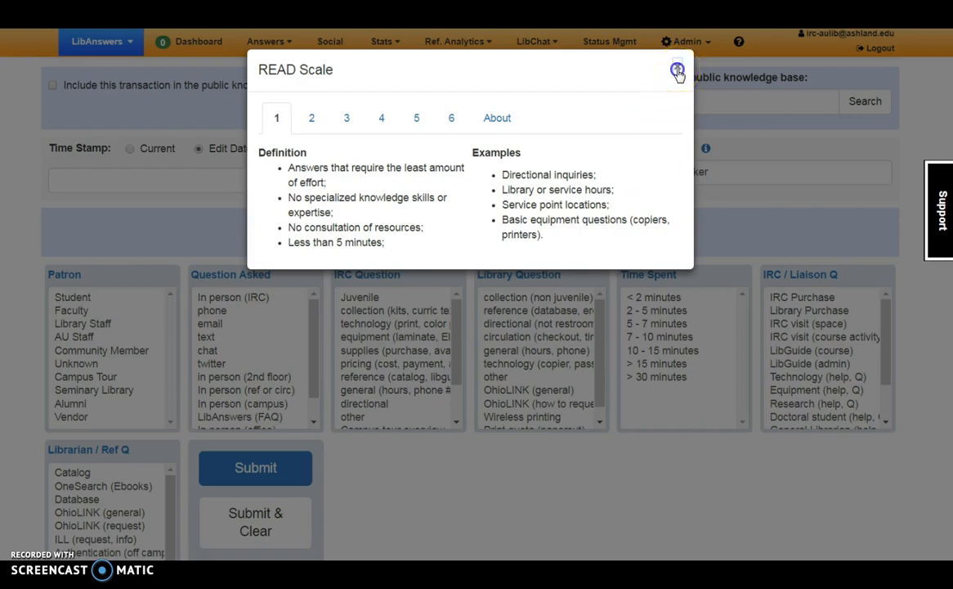
{"action": "left_click", "coordinate": [677, 71]}
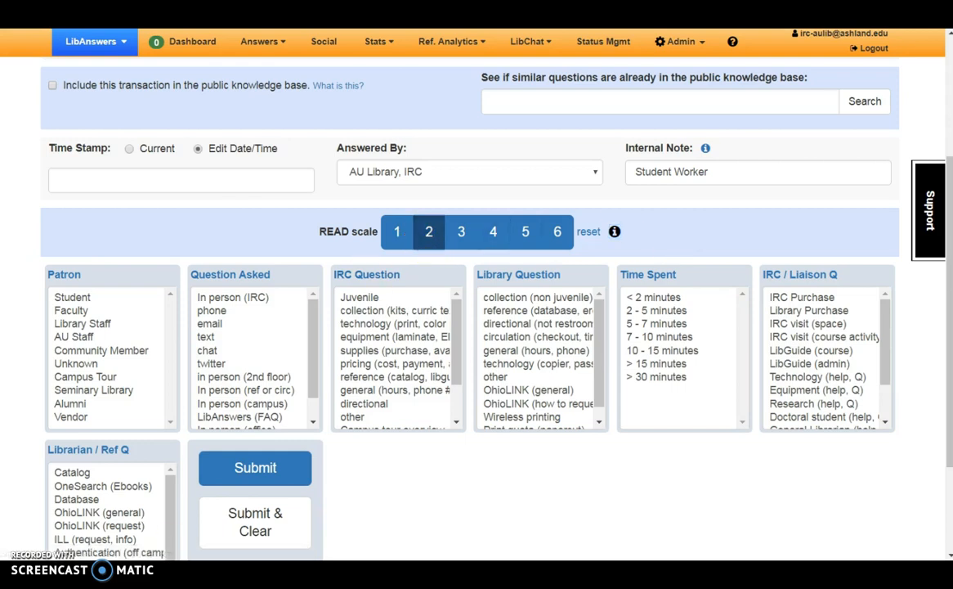
Step: Classify as Student, In person (IRC), equipment question, 2 - 5 minutes spent
{"action": "scroll", "scroll_direction": "down", "scroll_amount": 3}
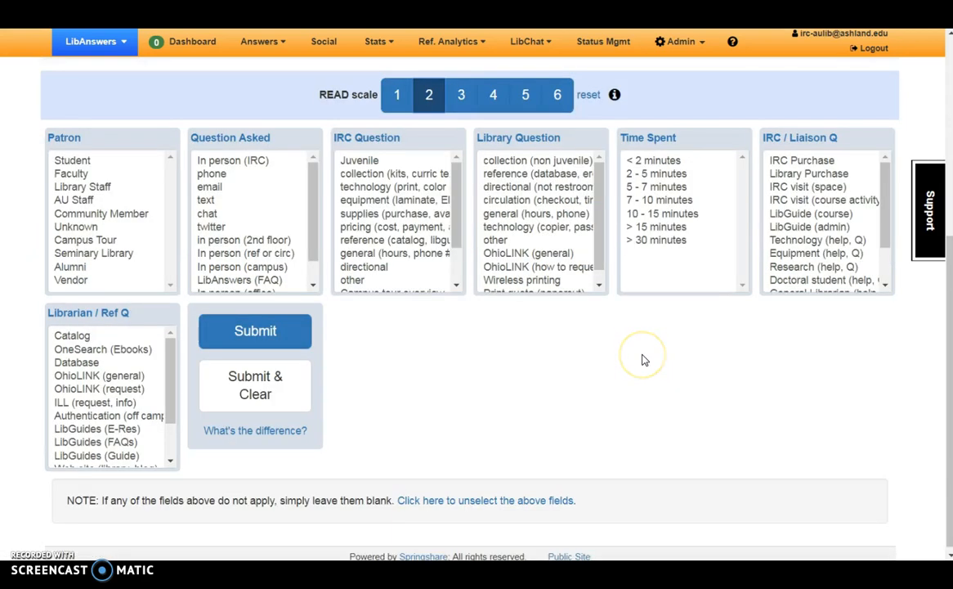
{"action": "mouse_move", "coordinate": [644, 357]}
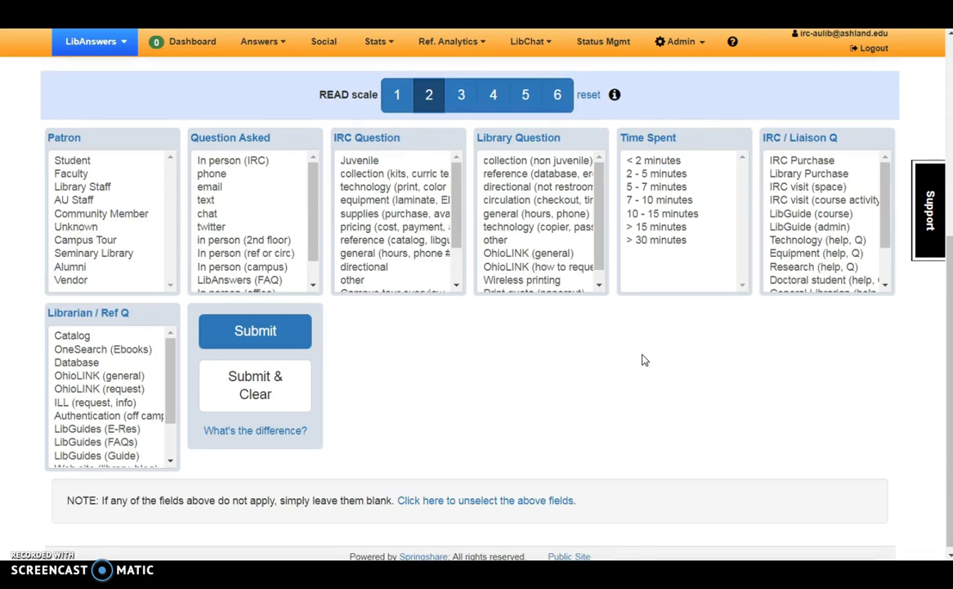
{"action": "mouse_move", "coordinate": [124, 140]}
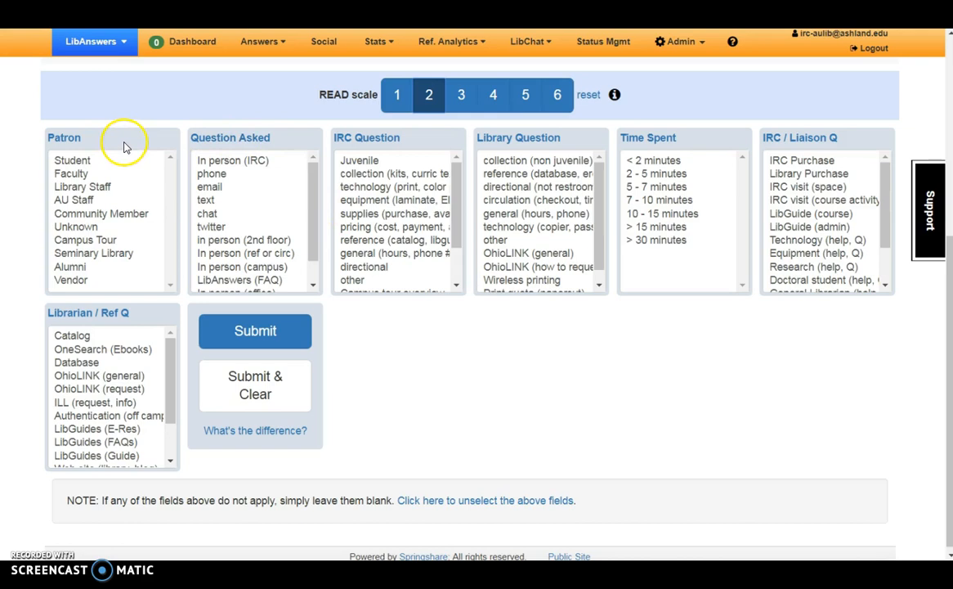
{"action": "mouse_move", "coordinate": [412, 147]}
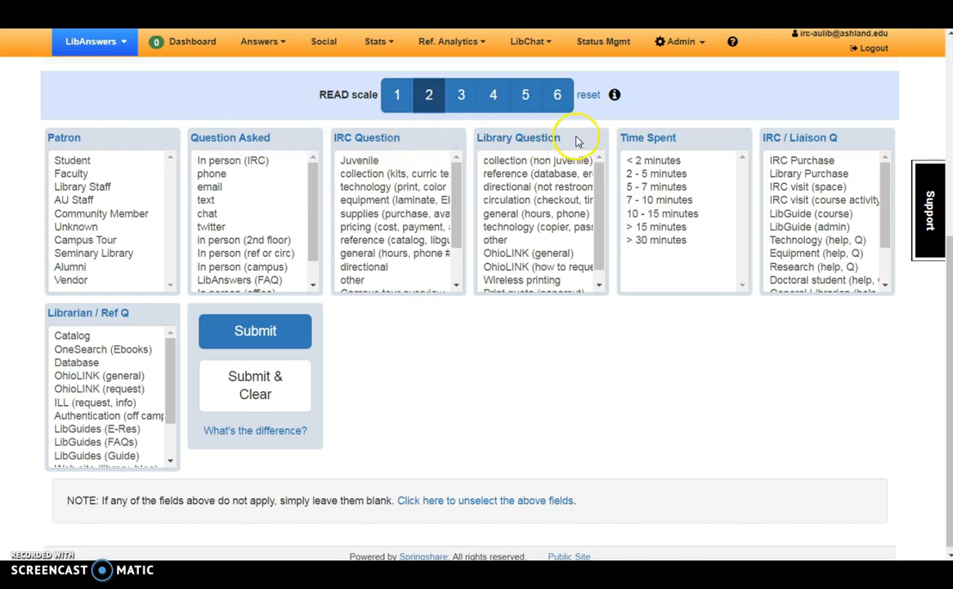
{"action": "mouse_move", "coordinate": [705, 139]}
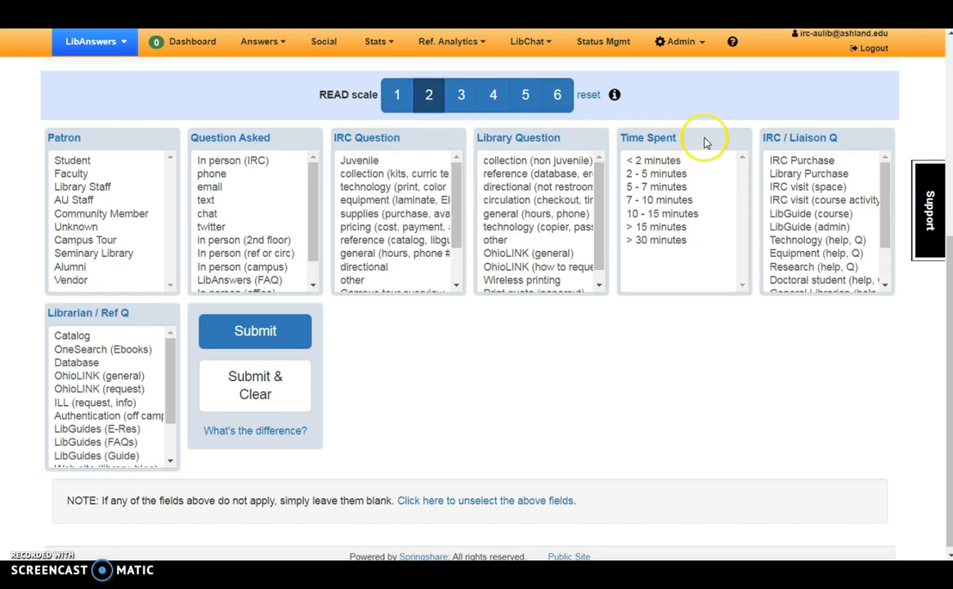
{"action": "mouse_move", "coordinate": [860, 146]}
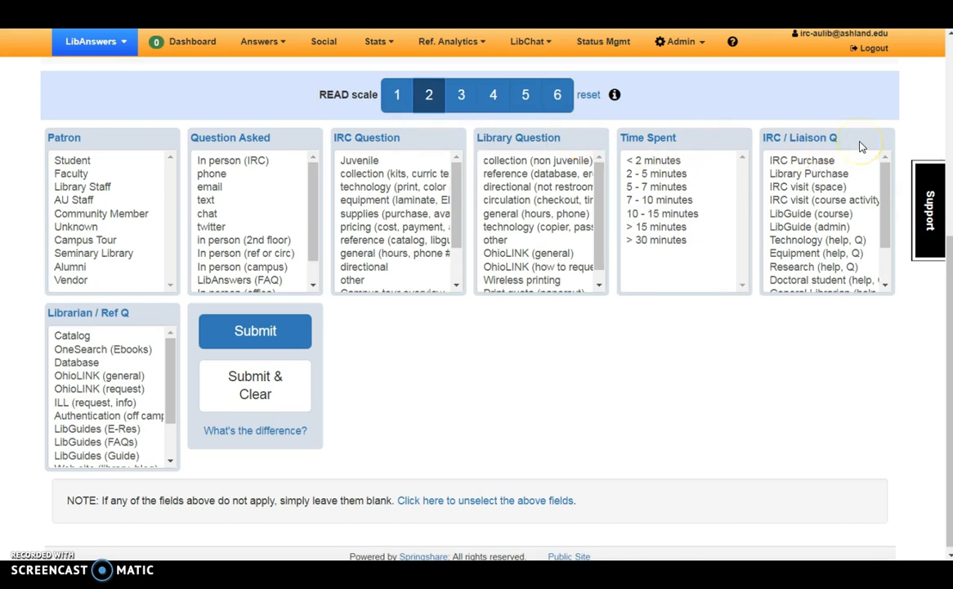
{"action": "mouse_move", "coordinate": [164, 314]}
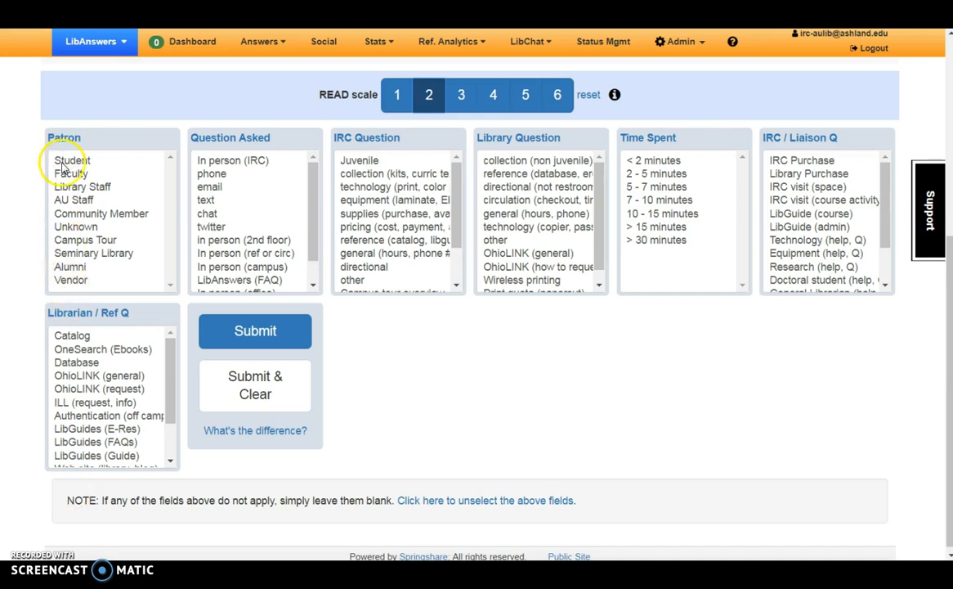
{"action": "left_click", "coordinate": [72, 160]}
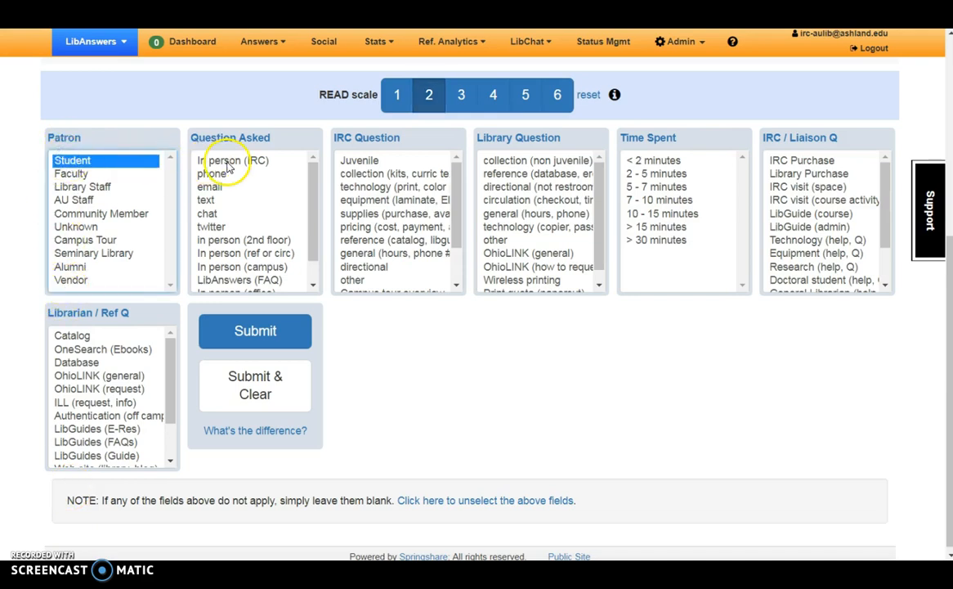
{"action": "left_click", "coordinate": [232, 160]}
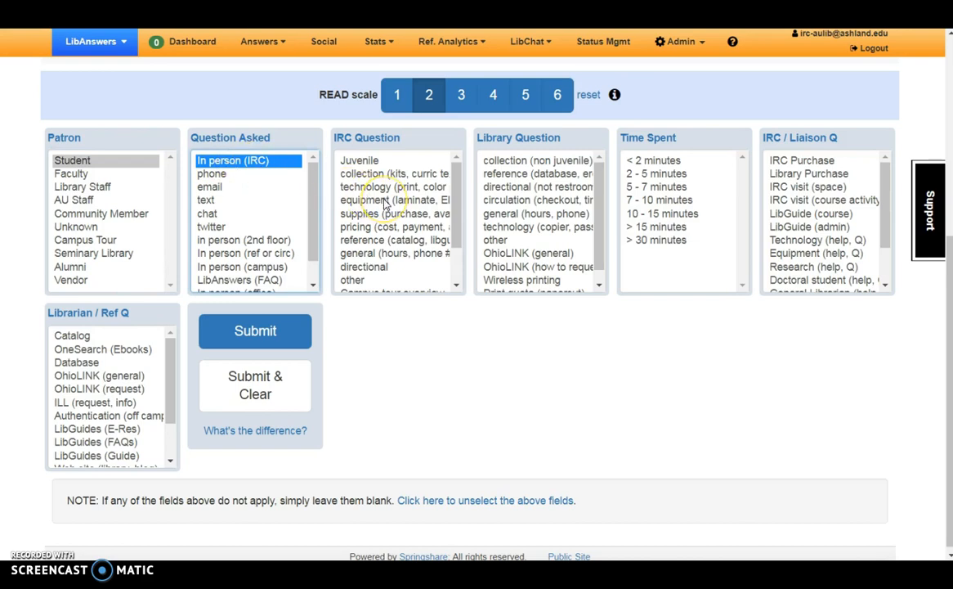
{"action": "left_click", "coordinate": [395, 200]}
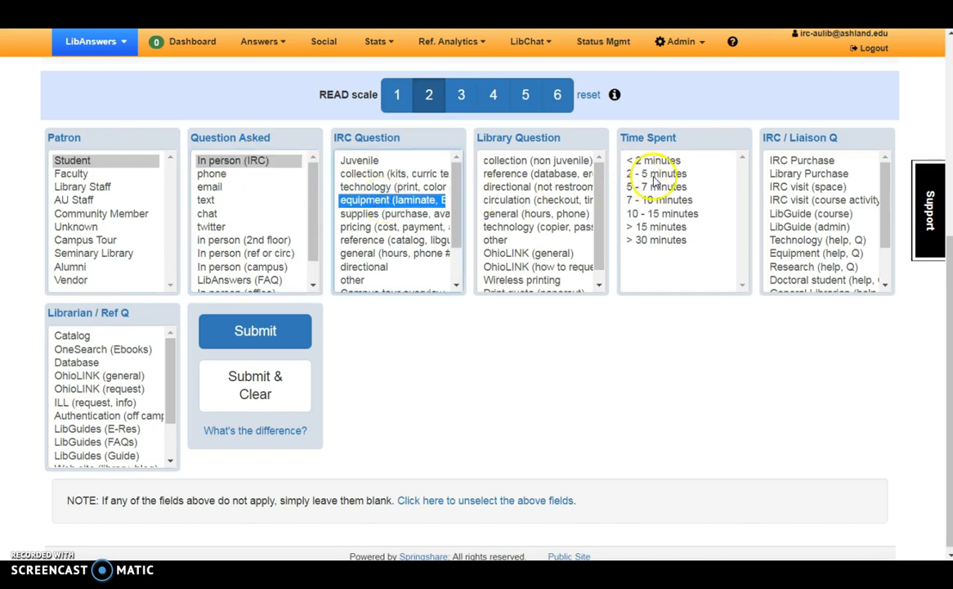
{"action": "left_click", "coordinate": [658, 174]}
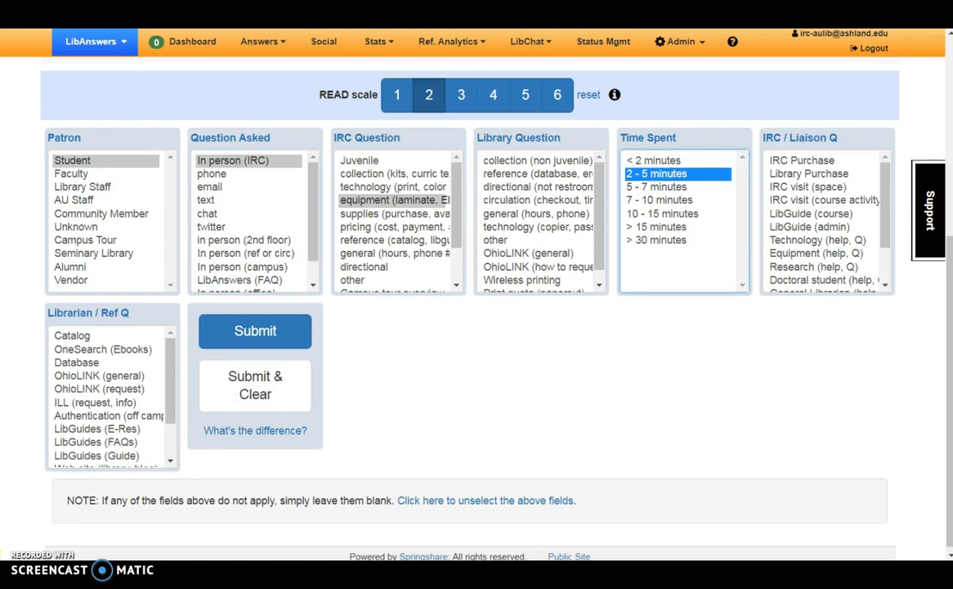
{"action": "mouse_move", "coordinate": [415, 435]}
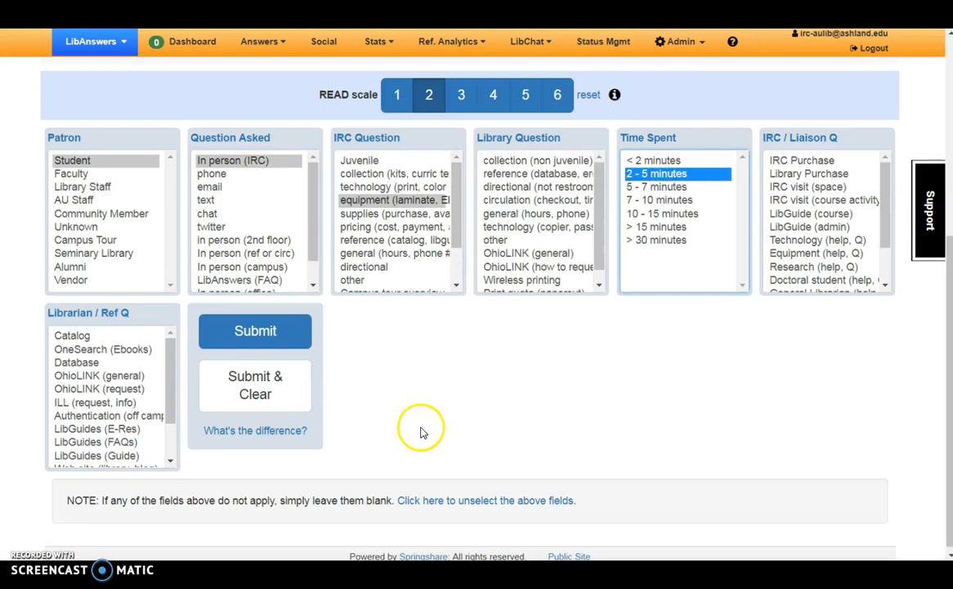
{"action": "mouse_move", "coordinate": [432, 425]}
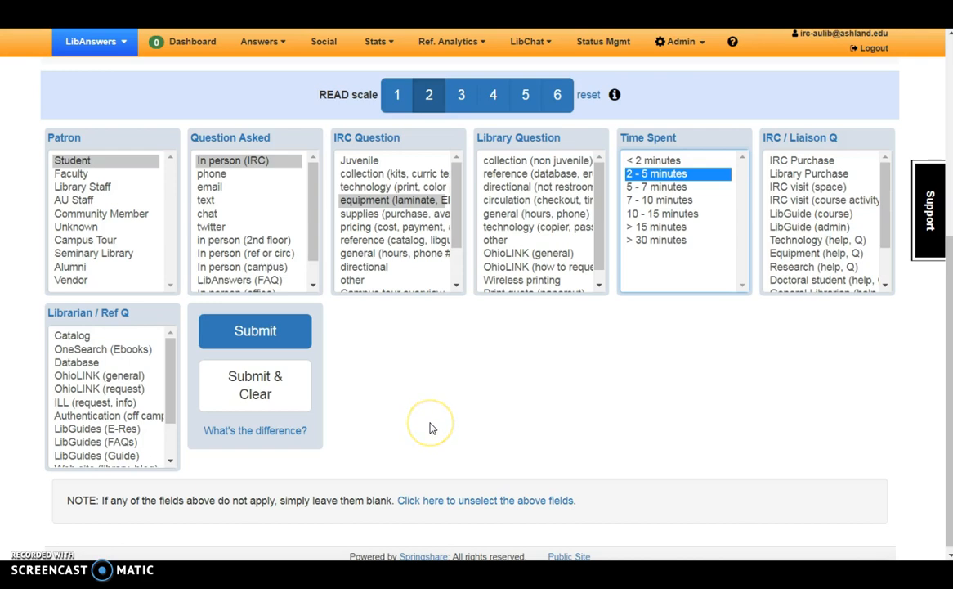
{"action": "mouse_move", "coordinate": [434, 428]}
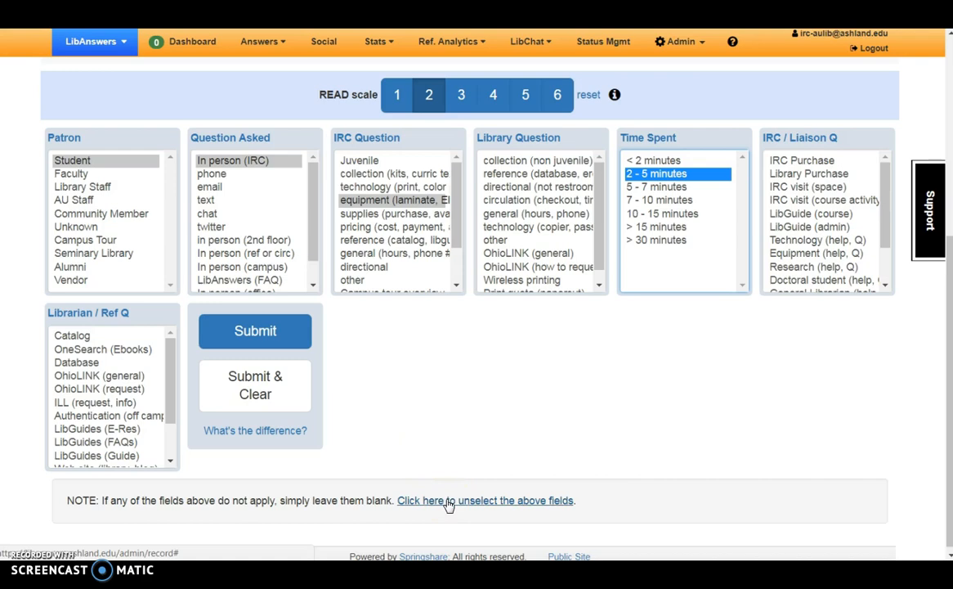
Step: Reselect 2 - 5 minutes after clearing fields, then Submit & Clear the transaction
{"action": "left_click", "coordinate": [484, 501]}
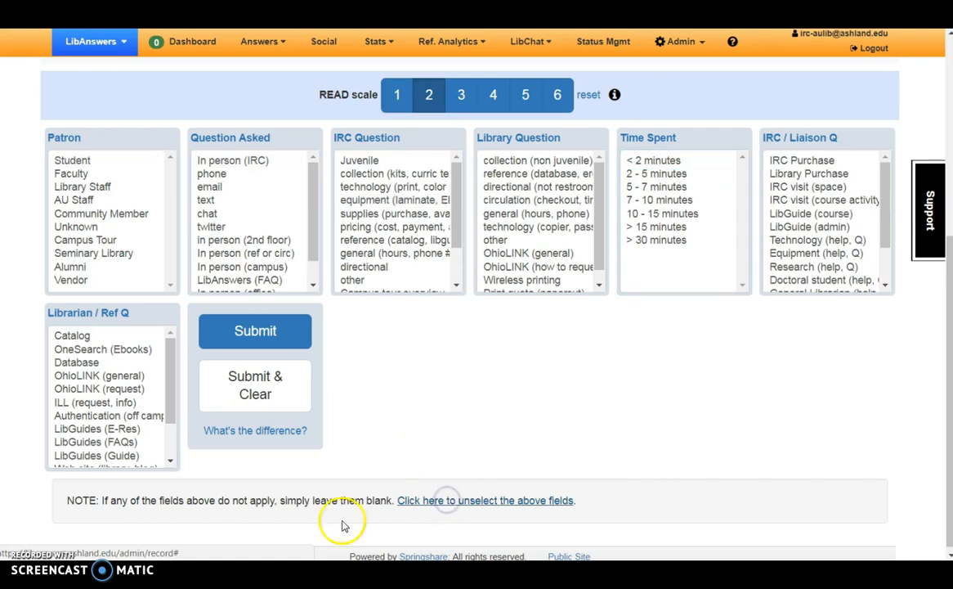
{"action": "left_click", "coordinate": [655, 174]}
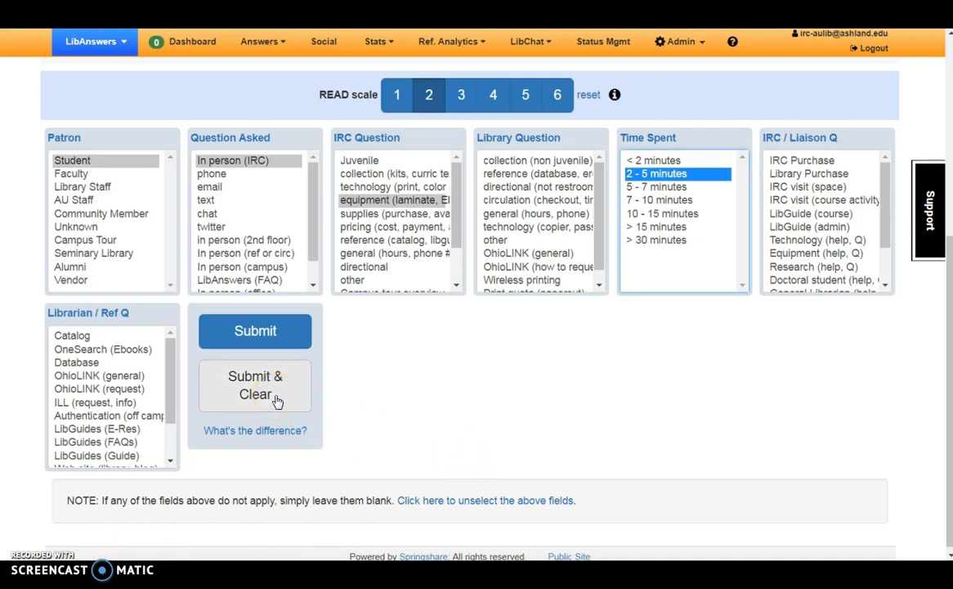
{"action": "left_click", "coordinate": [255, 330]}
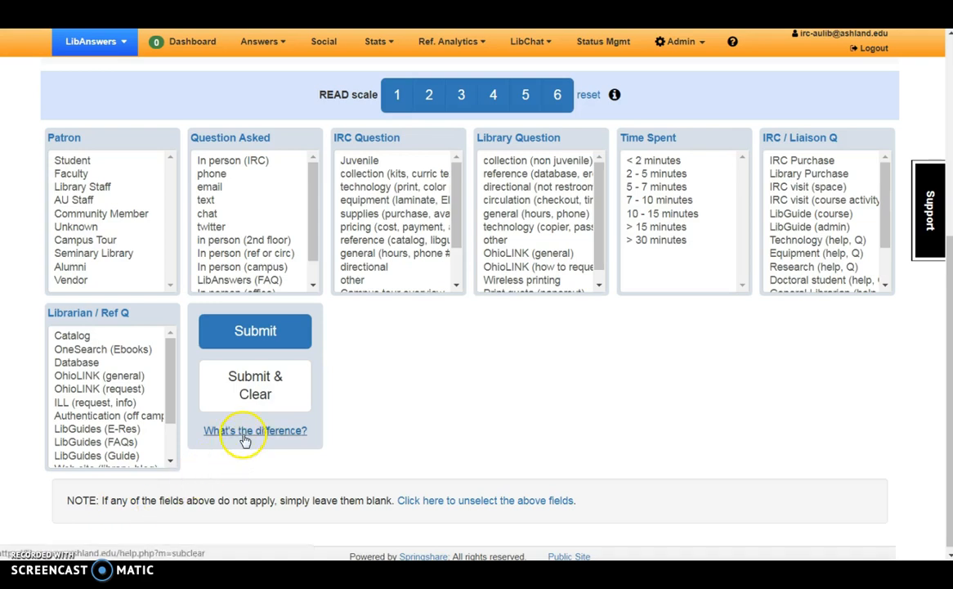
{"action": "left_click", "coordinate": [255, 430]}
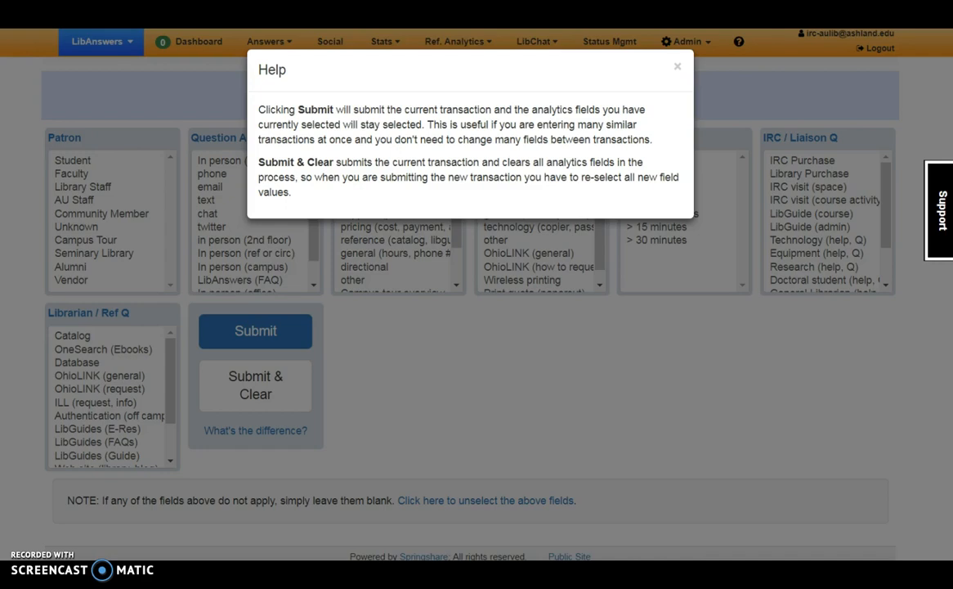
{"action": "left_click", "coordinate": [677, 65]}
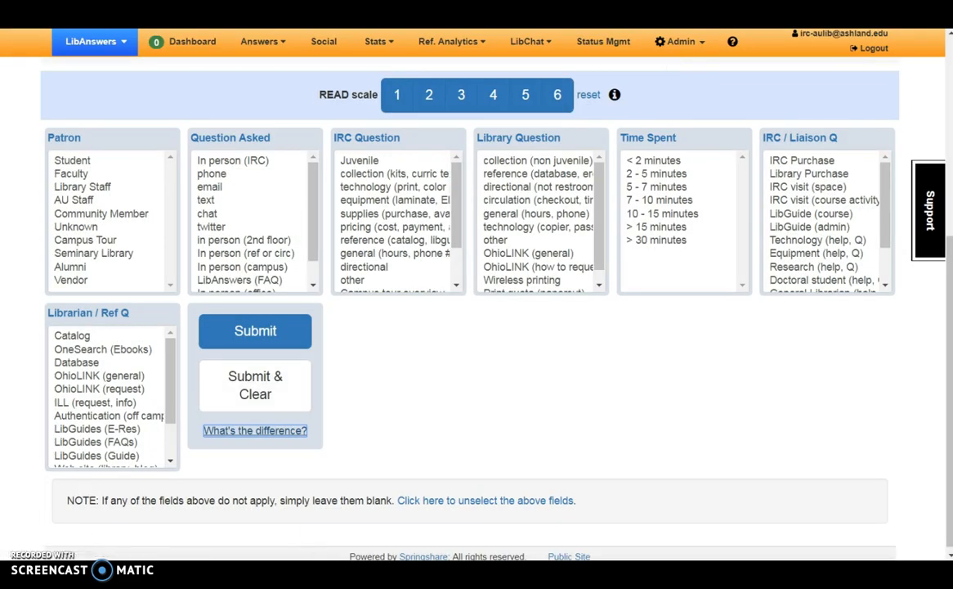